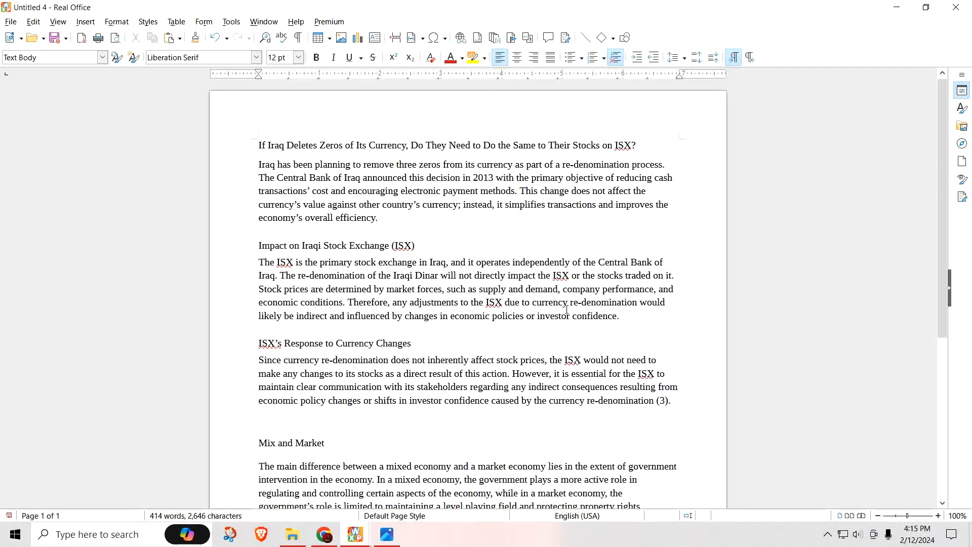
Step: Review the ISX market performance table in Chrome, then bring Real Office back to the front
{"action": "left_click", "coordinate": [261, 466]}
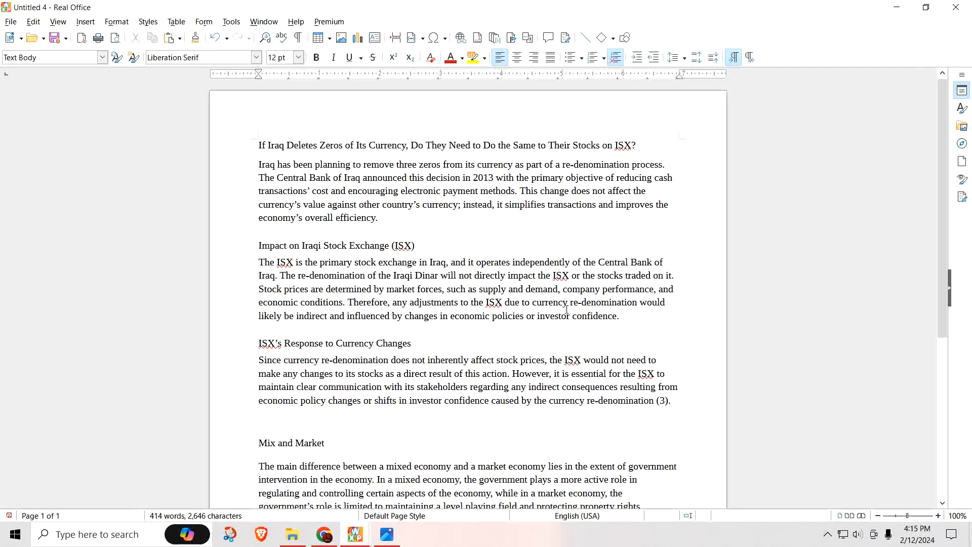
{"action": "left_click", "coordinate": [260, 465]}
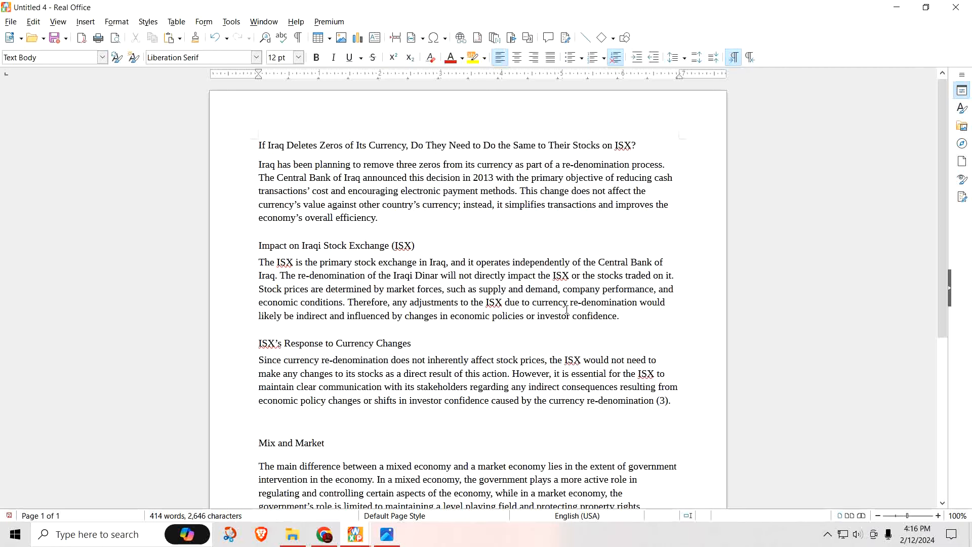
{"action": "left_click", "coordinate": [260, 465]}
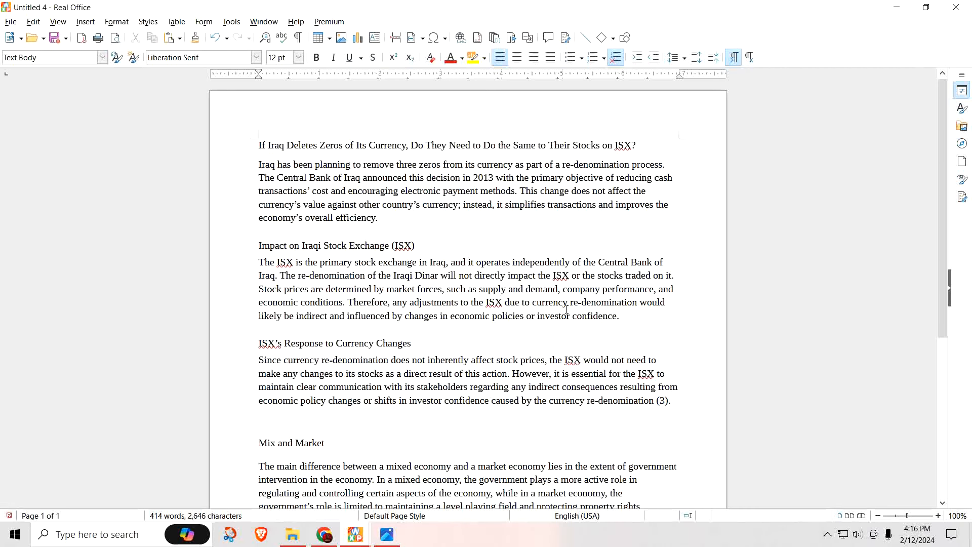
{"action": "left_click", "coordinate": [260, 466]}
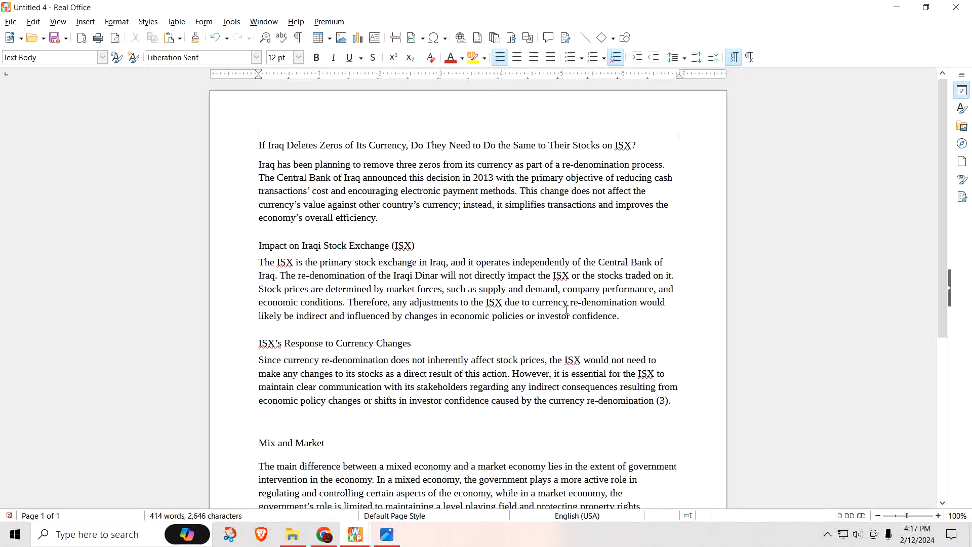
{"action": "left_click", "coordinate": [260, 465]}
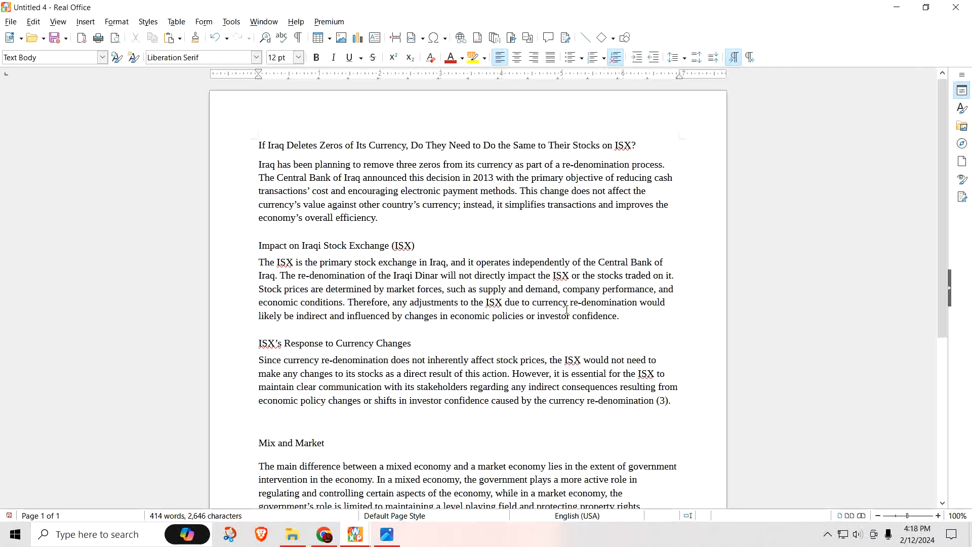
{"action": "left_click", "coordinate": [260, 466]}
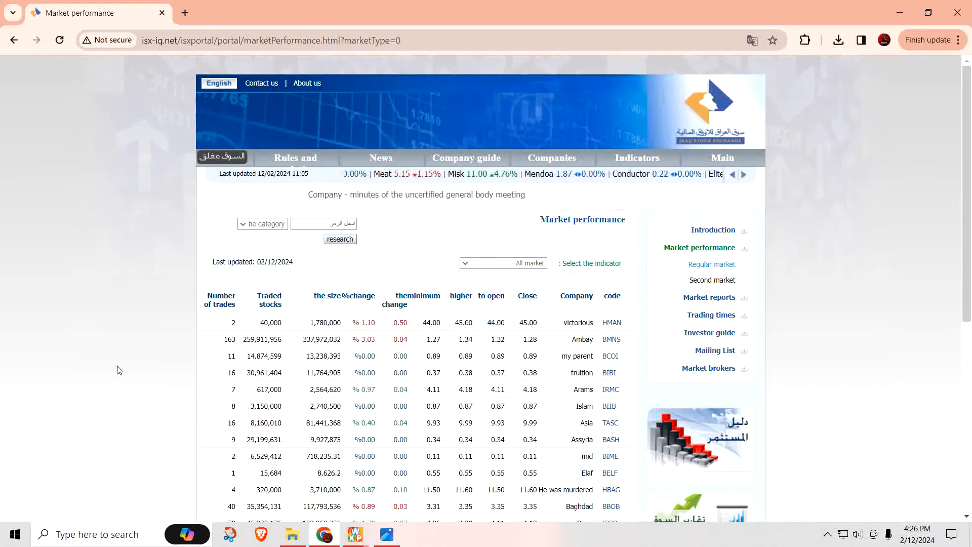
{"action": "left_click", "coordinate": [355, 534]}
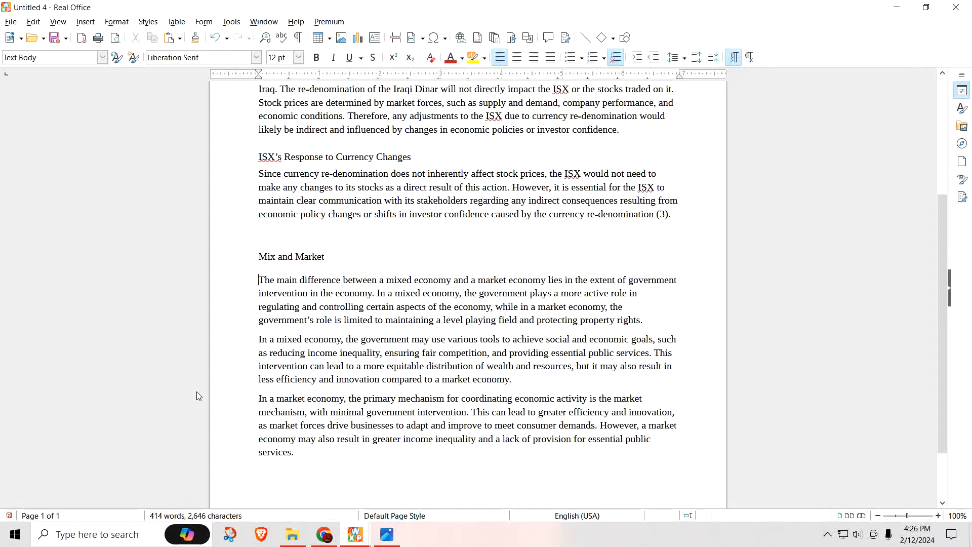
{"action": "left_click", "coordinate": [261, 279]}
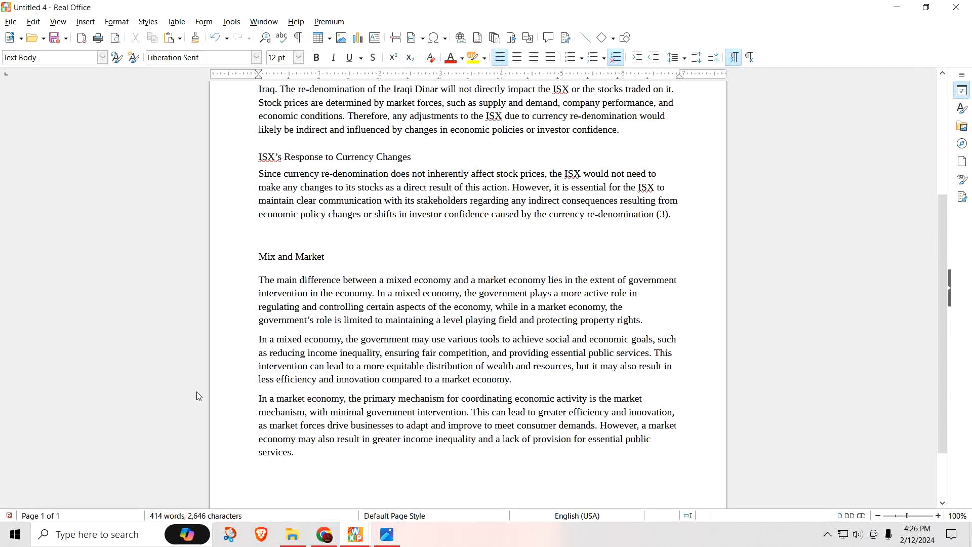
{"action": "left_click", "coordinate": [260, 280]}
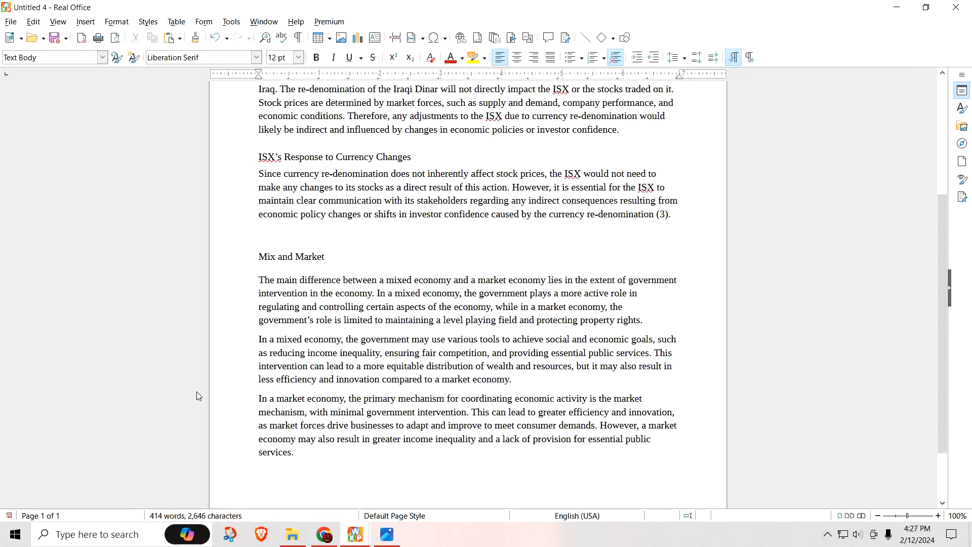
{"action": "left_click", "coordinate": [260, 279]}
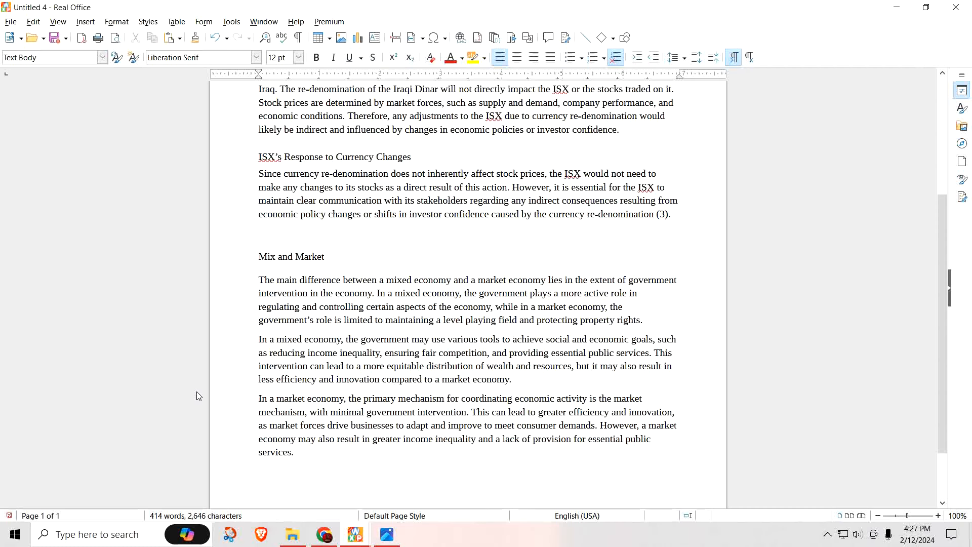
{"action": "left_click", "coordinate": [261, 279]}
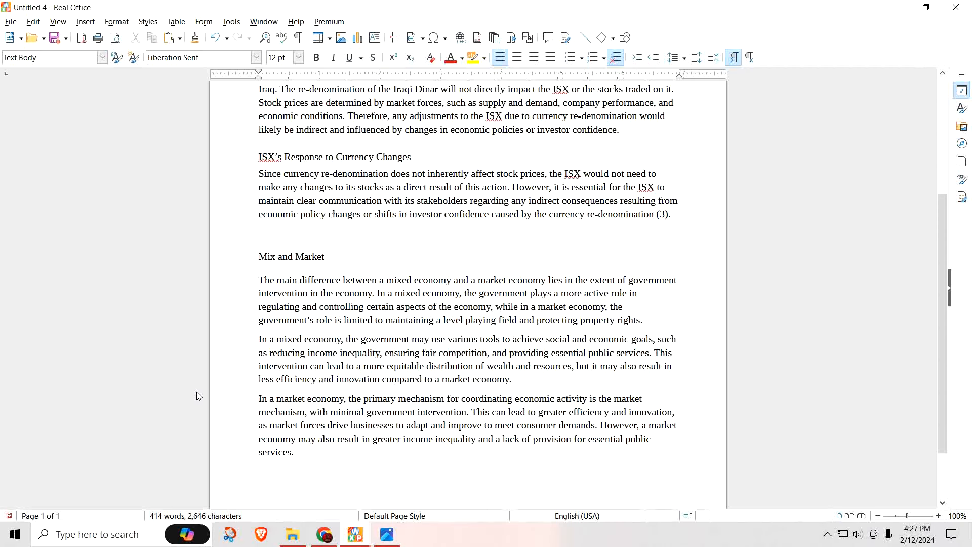
{"action": "left_click", "coordinate": [260, 280]}
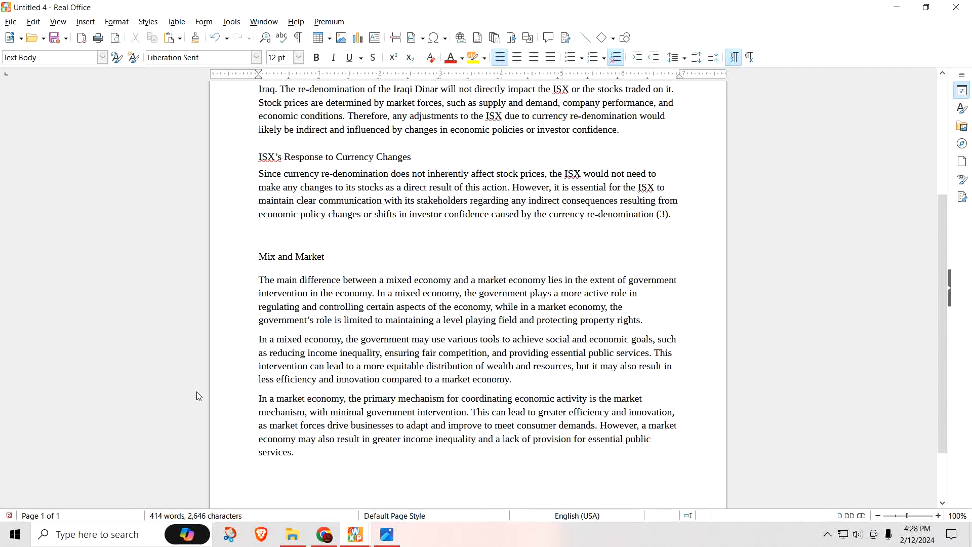
{"action": "left_click", "coordinate": [260, 280]}
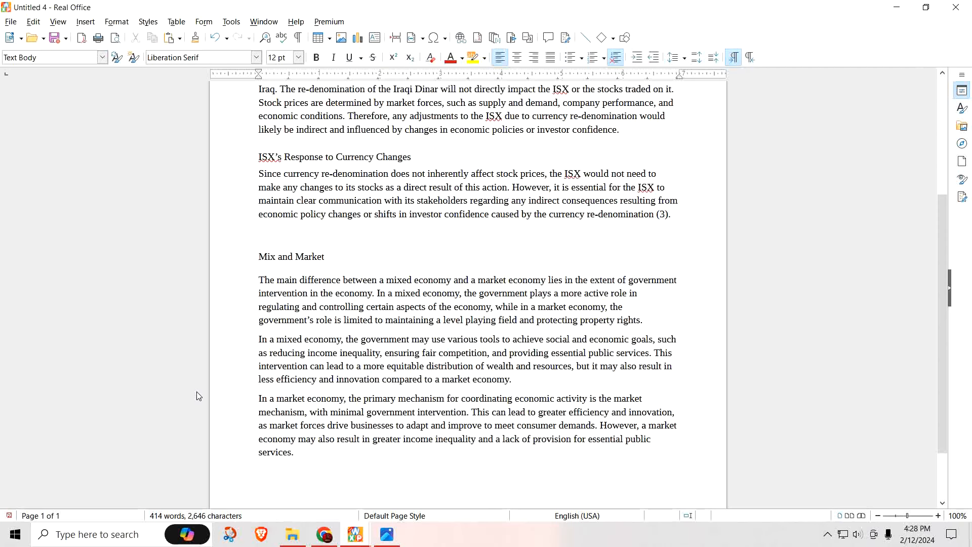
{"action": "left_click", "coordinate": [260, 279]}
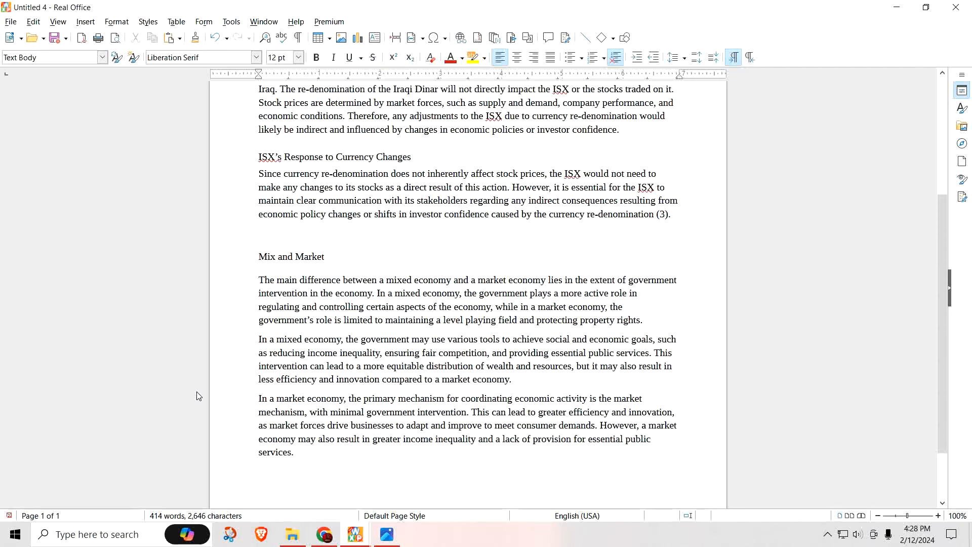
{"action": "left_click", "coordinate": [260, 280]}
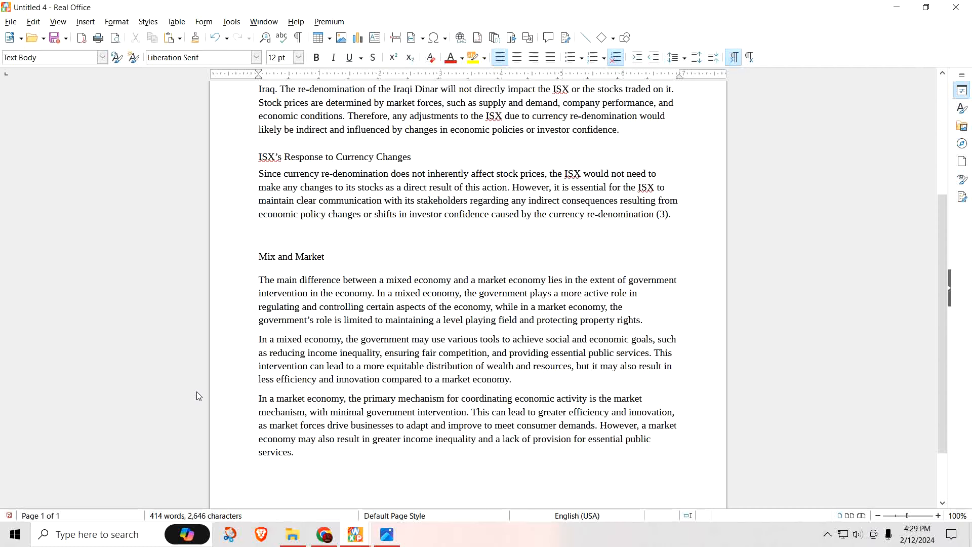
{"action": "left_click", "coordinate": [260, 280]}
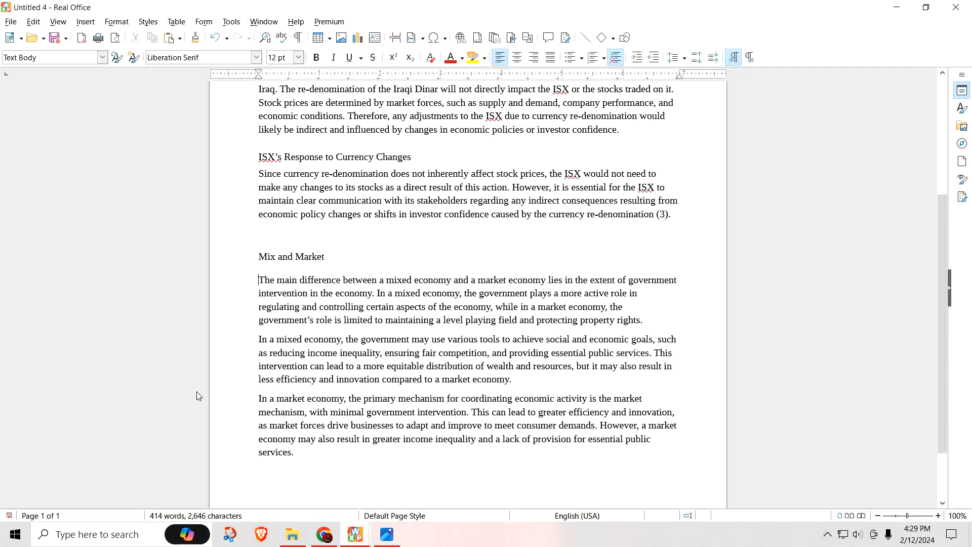